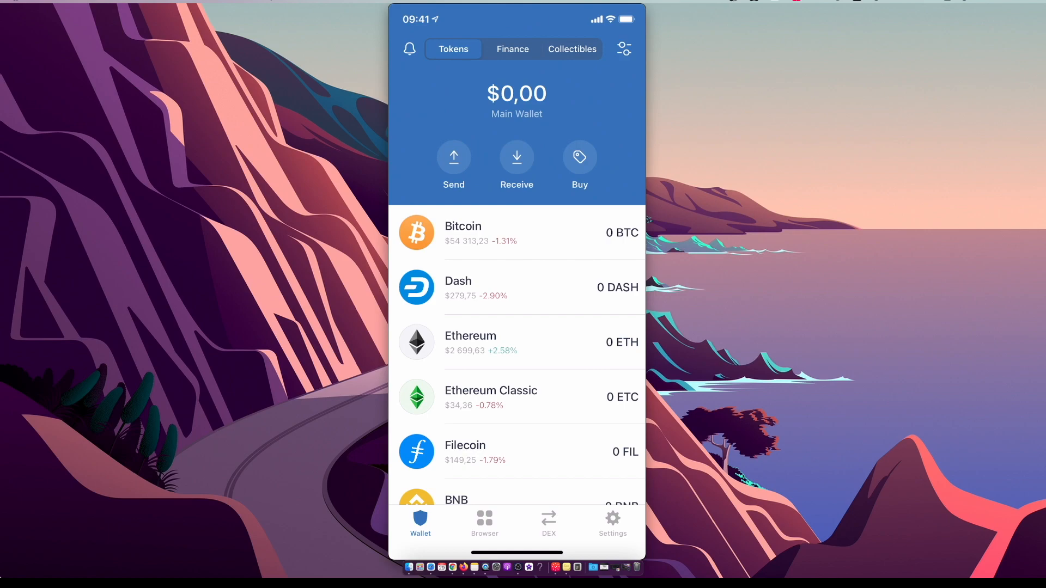
Browse the DApp list with recent history and featured DApps like Uniswap and PancakeSwap
click(484, 524)
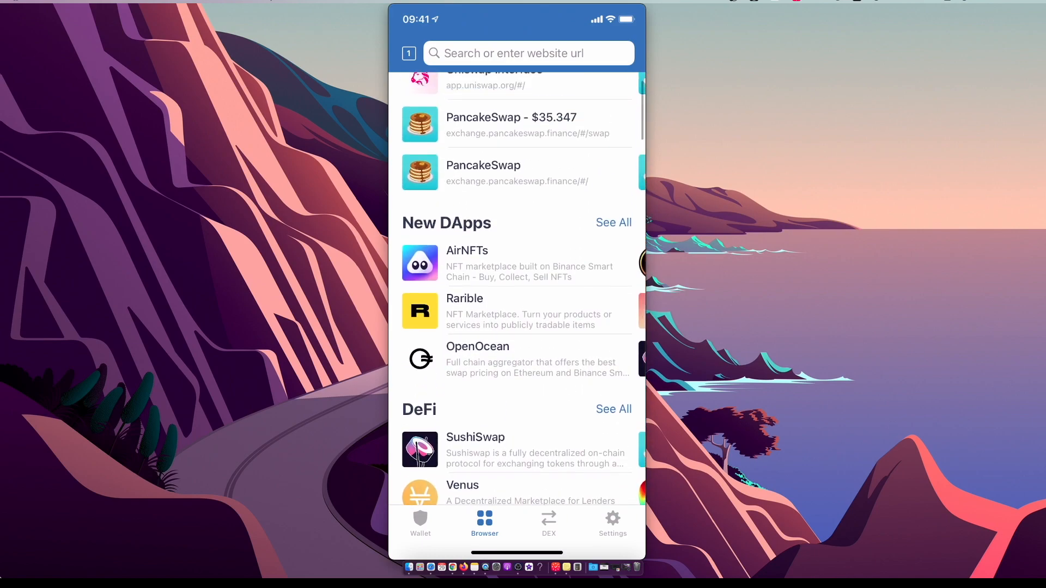
scroll(down, 3)
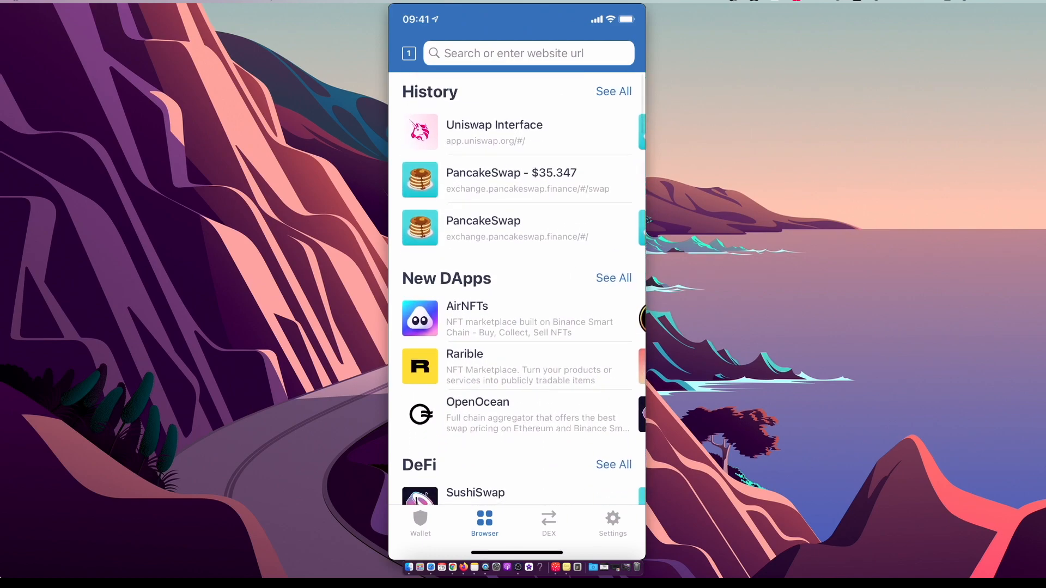
Enable the DApp browser via the trust://browser_enable address and reach the Popular DApps
text(trust://browser_enable)
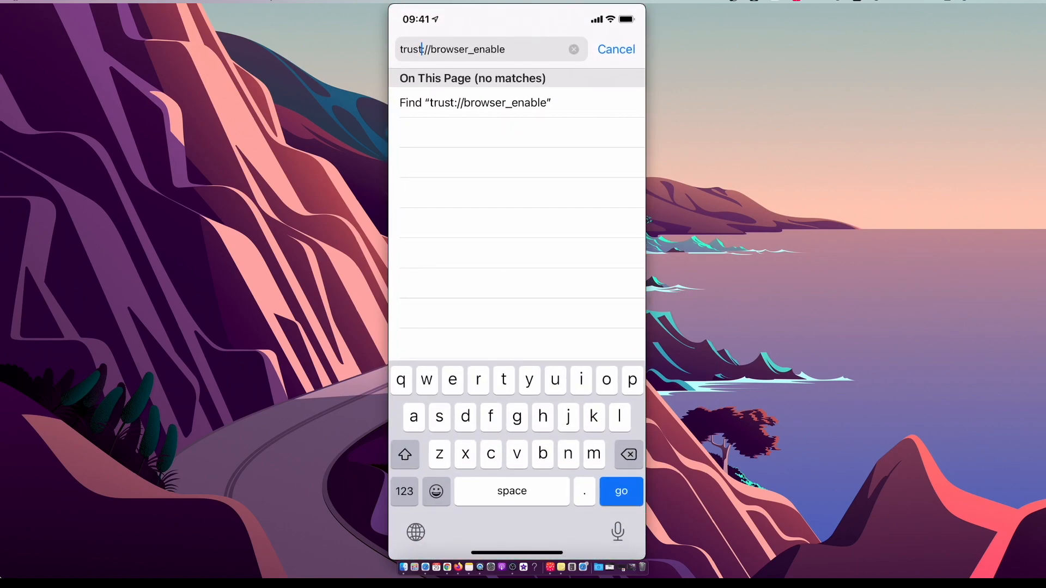
click(615, 49)
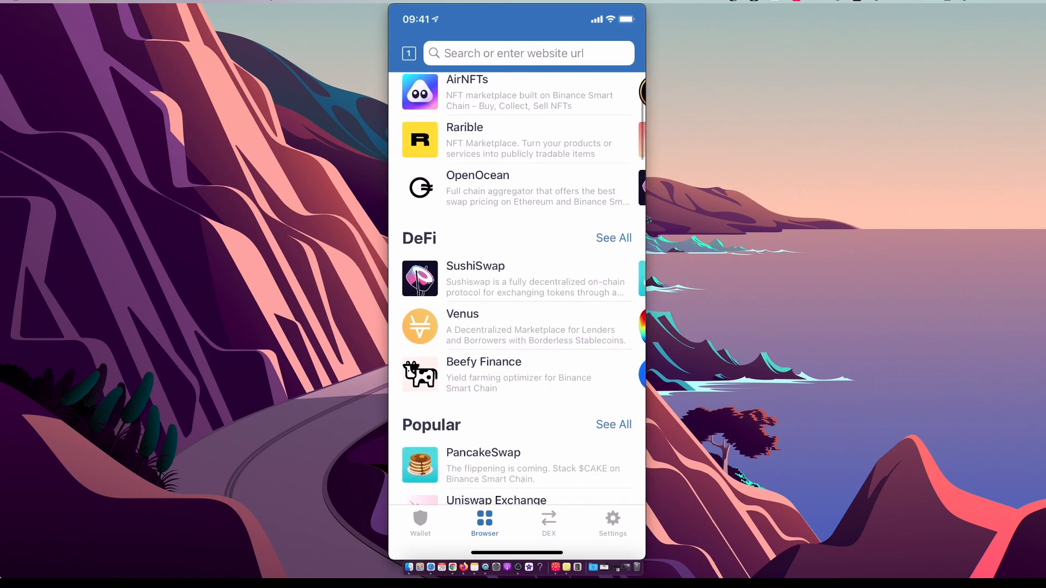
Launch PancakeSwap from Popular DApps and dismiss the Your wallet popup
click(482, 465)
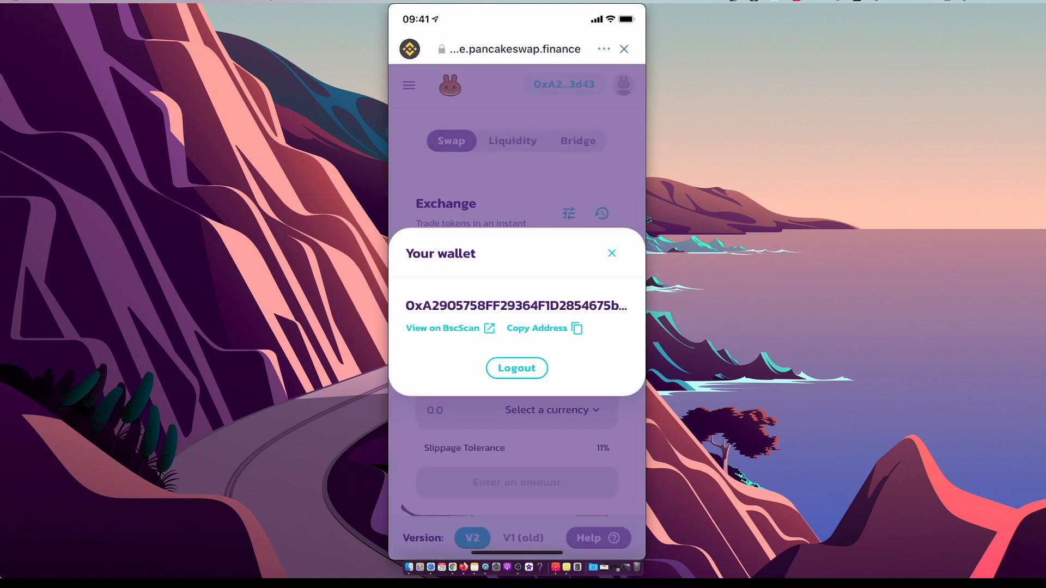
click(515, 367)
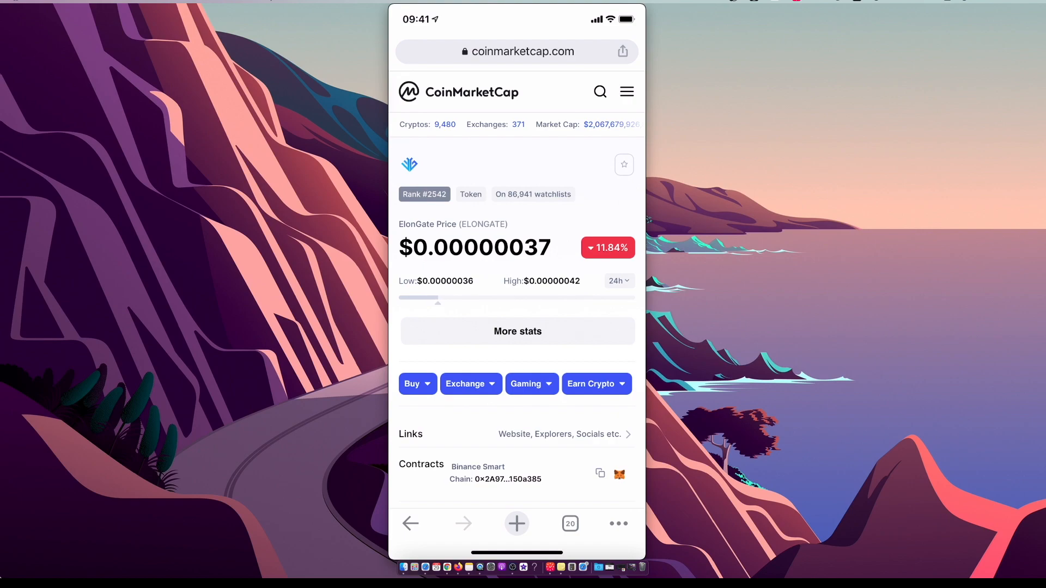
Copy ElonGate's Binance Smart Chain contract address from its CoinMarketCap page
scroll(down, 3)
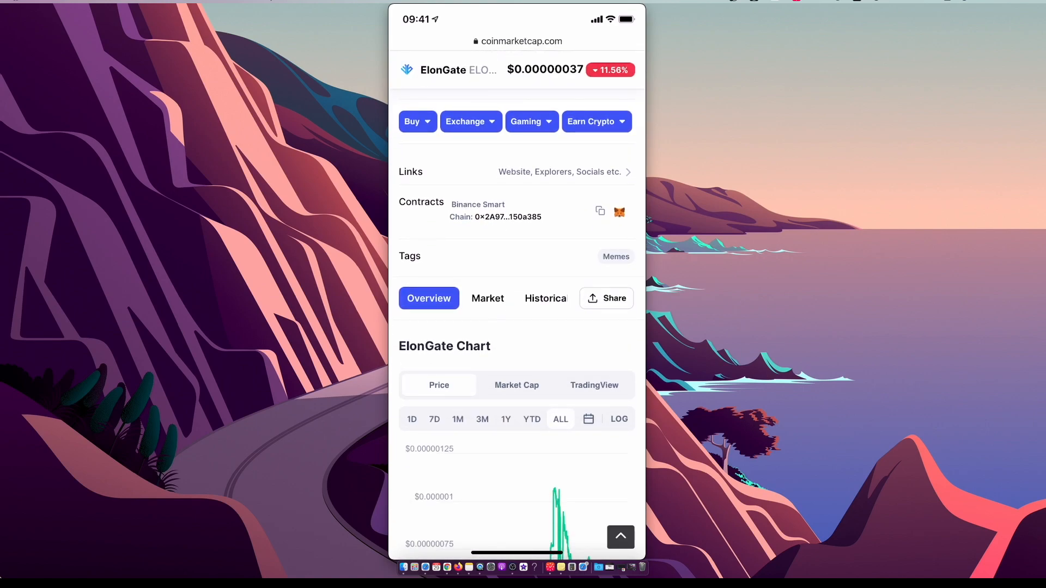
click(599, 211)
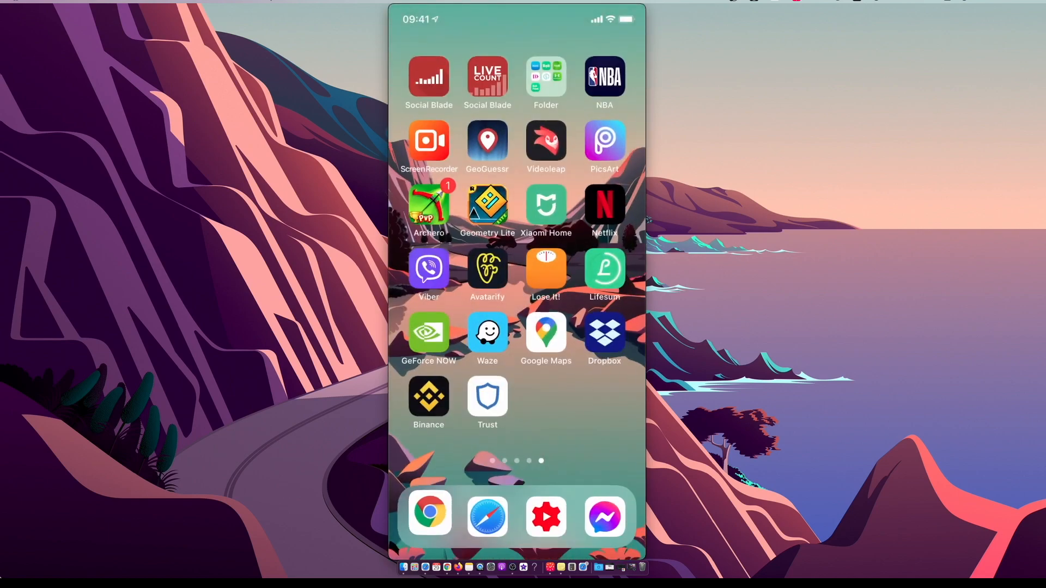
Add ElonGate by its pasted contract address and reverse the pair to ElonGate → BNB
click(428, 397)
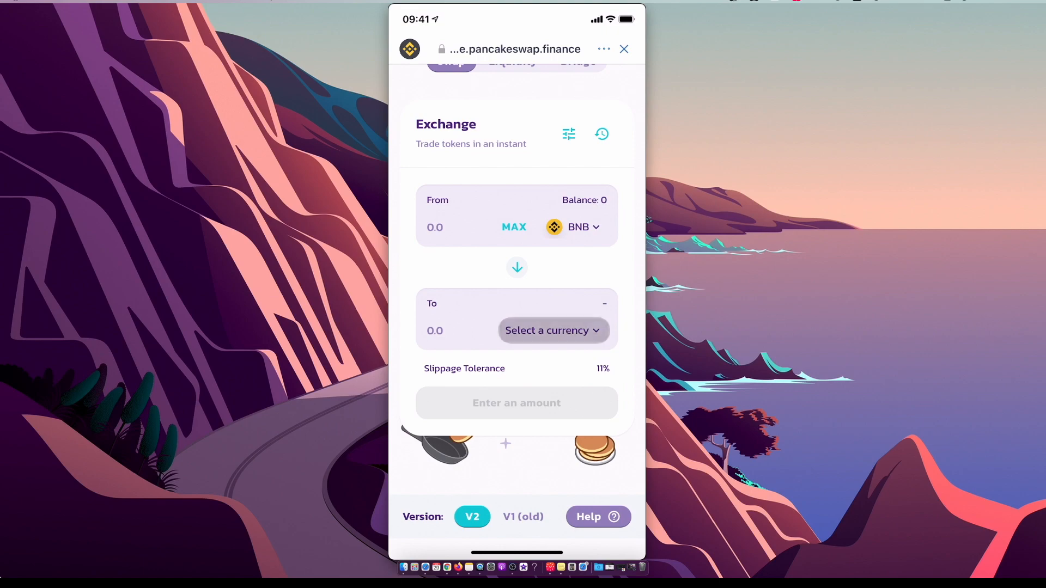
click(552, 330)
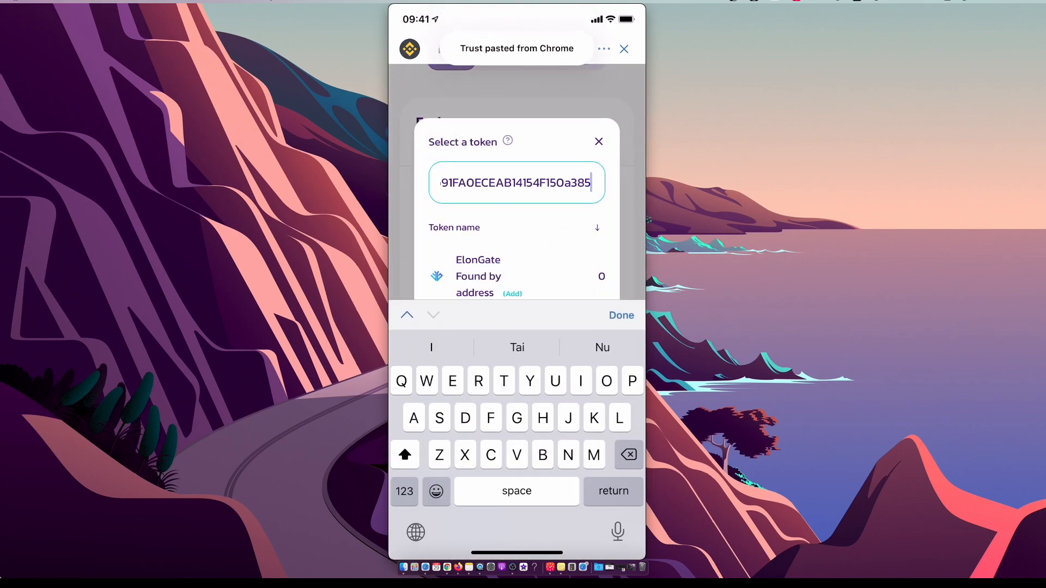
click(478, 276)
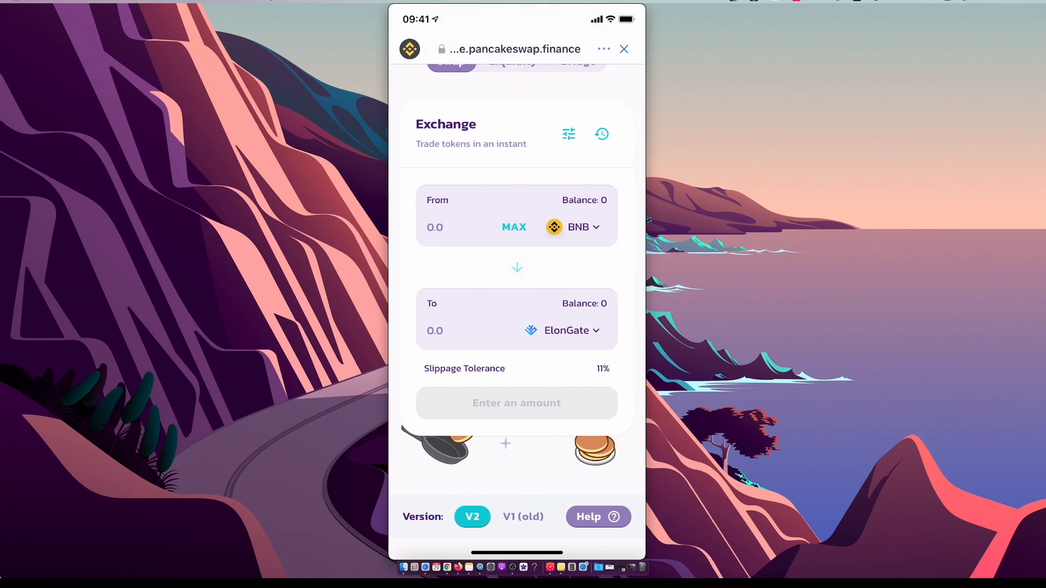
click(516, 266)
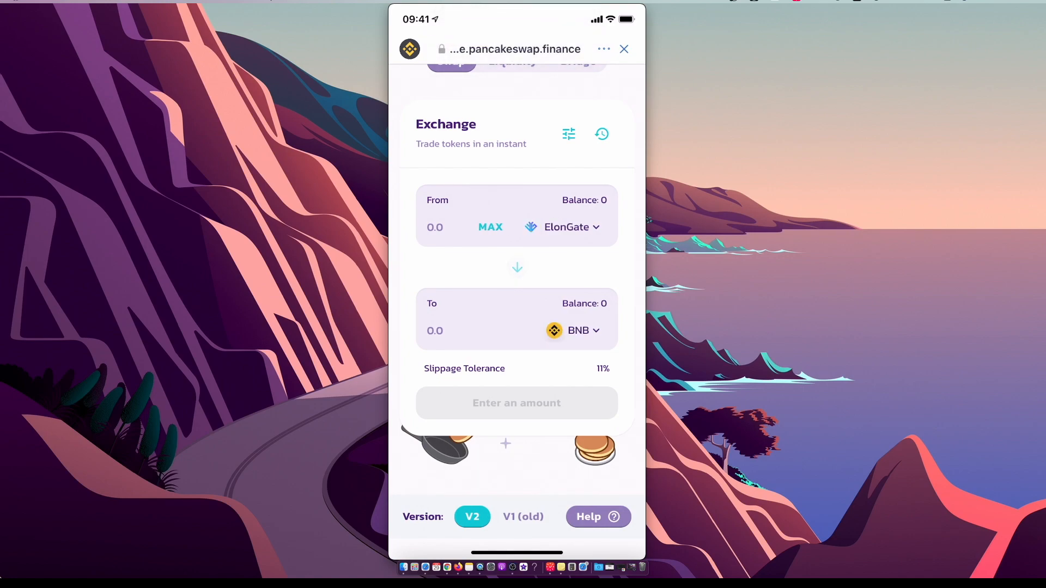
Confirm swap settings show 11% slippage and a 20-minute deadline, then close them
scroll(up, 3)
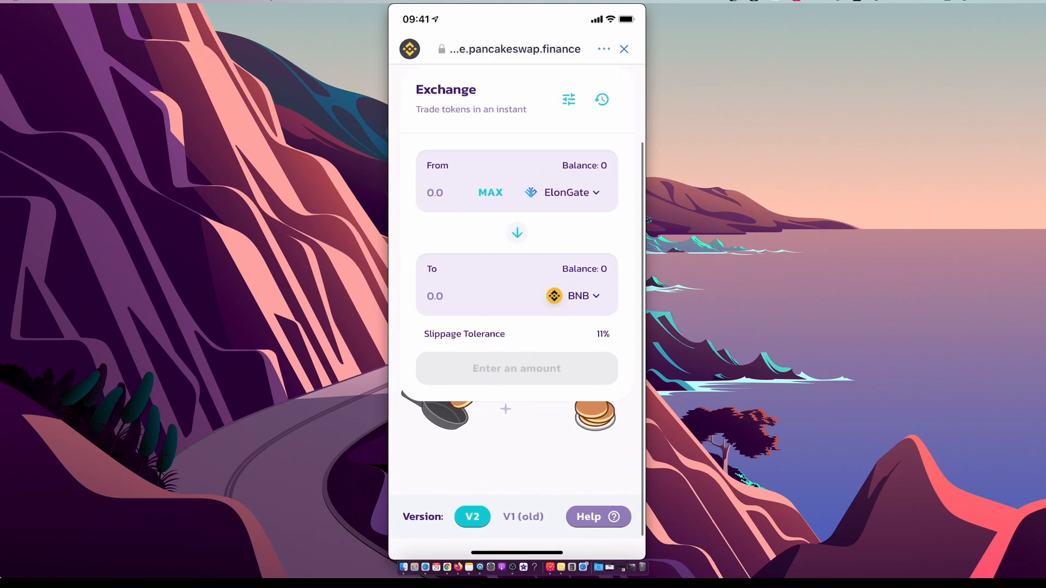
click(568, 100)
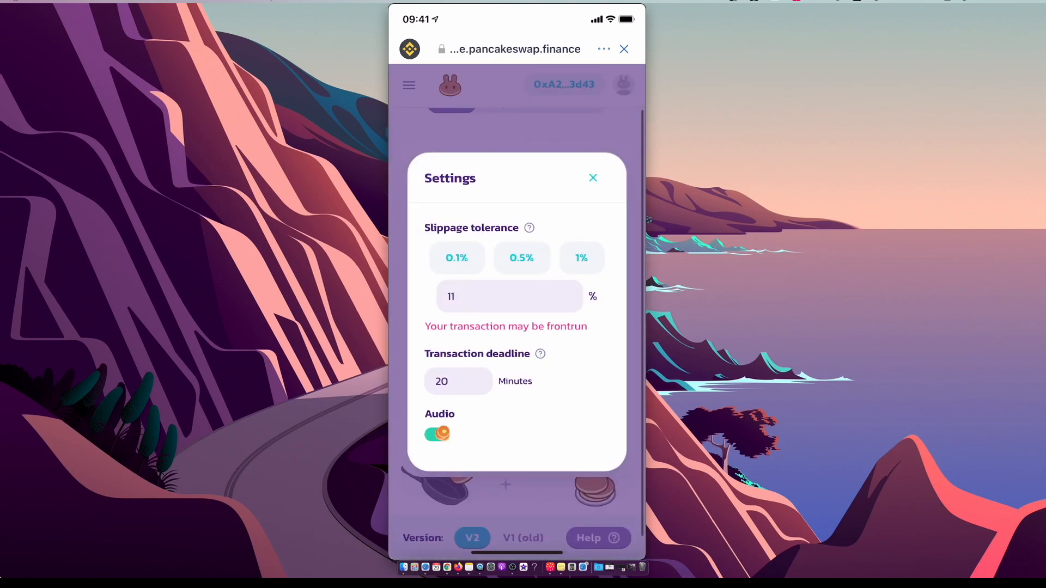
click(592, 177)
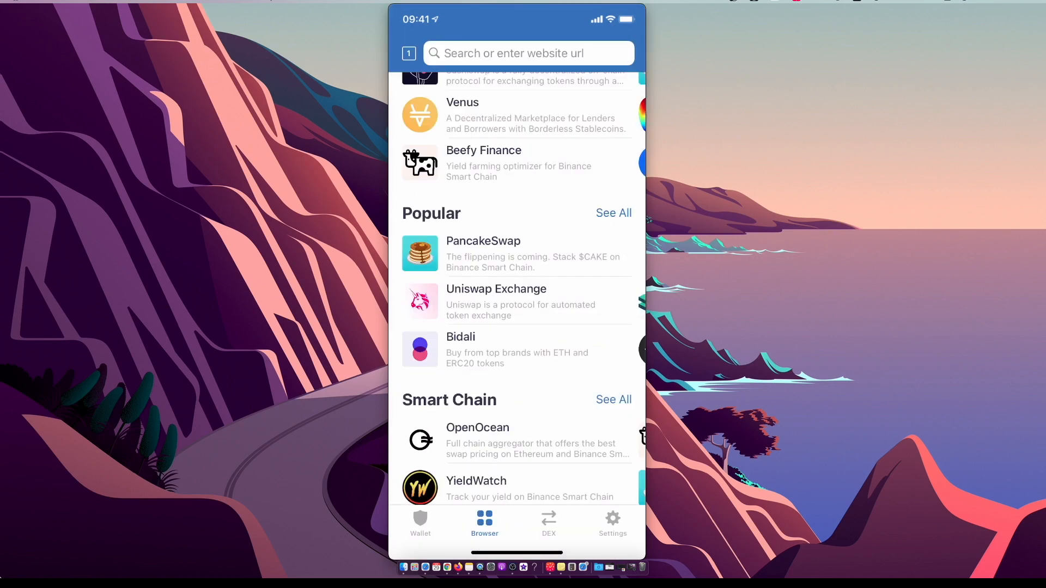
Check the 0 BNB Smart Chain balance from the token list, then back out
click(420, 524)
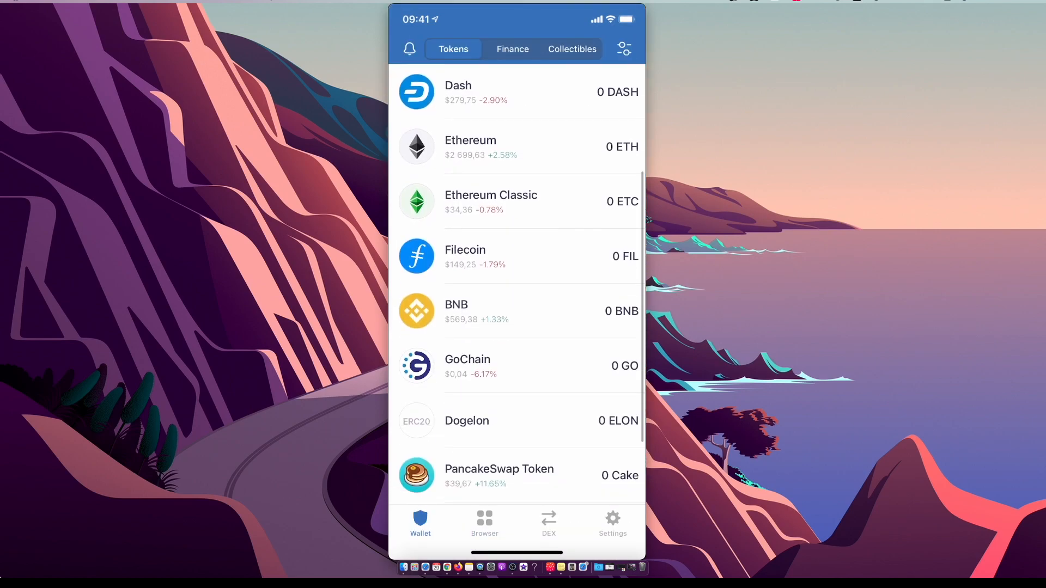
click(521, 310)
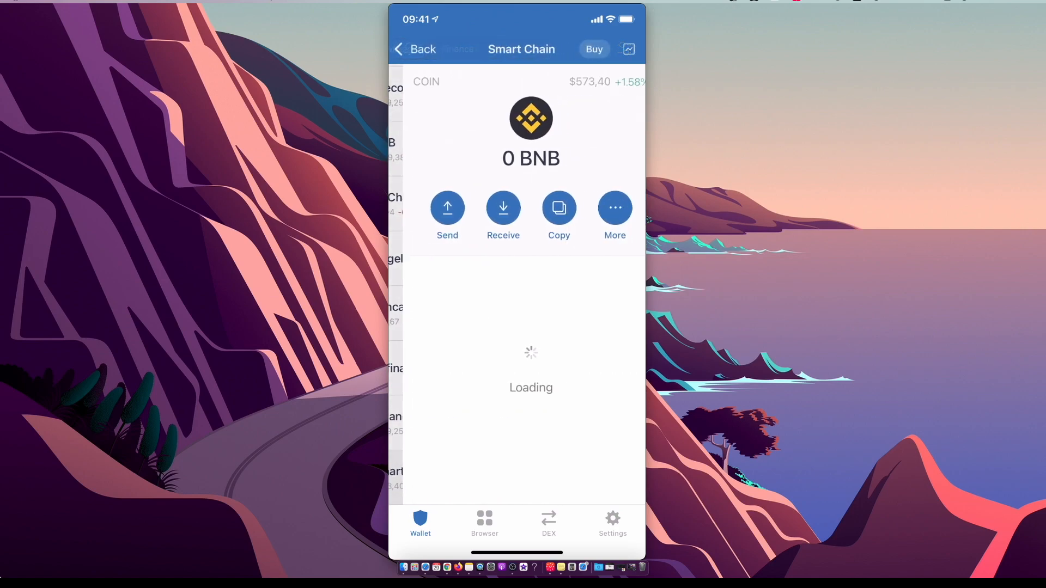
click(615, 207)
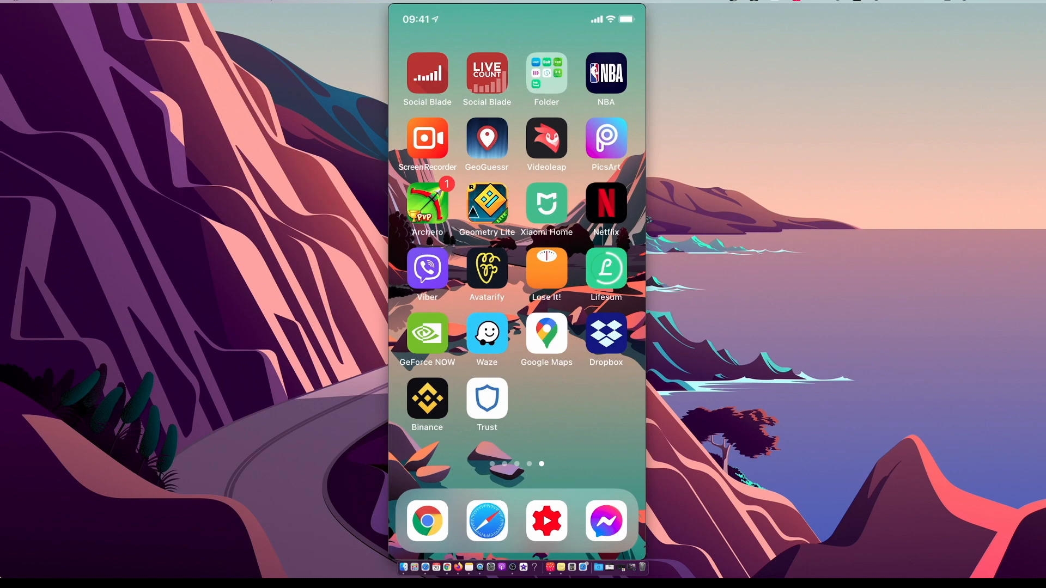
mouse_move(164, 488)
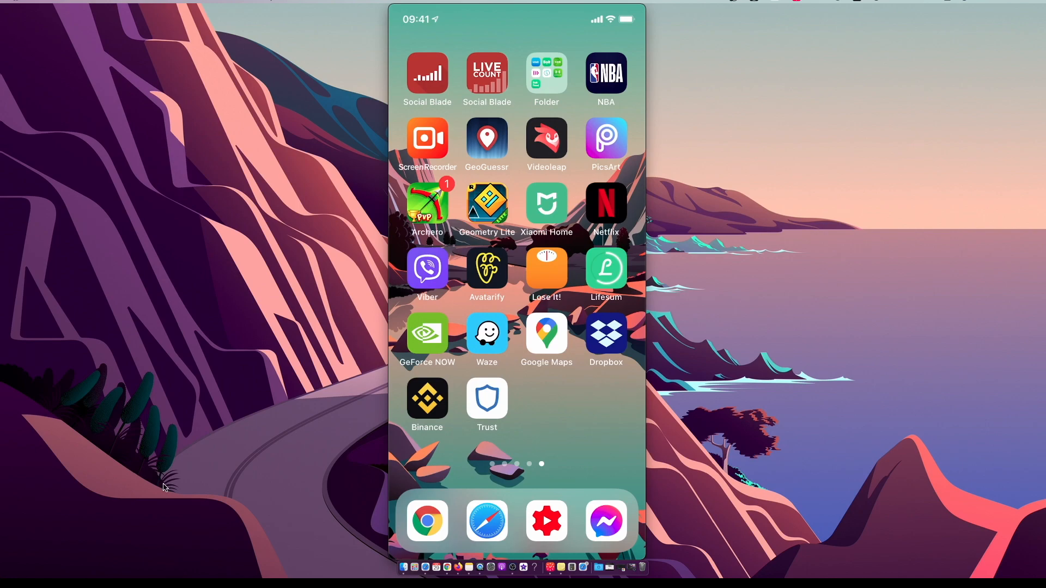
mouse_move(427, 521)
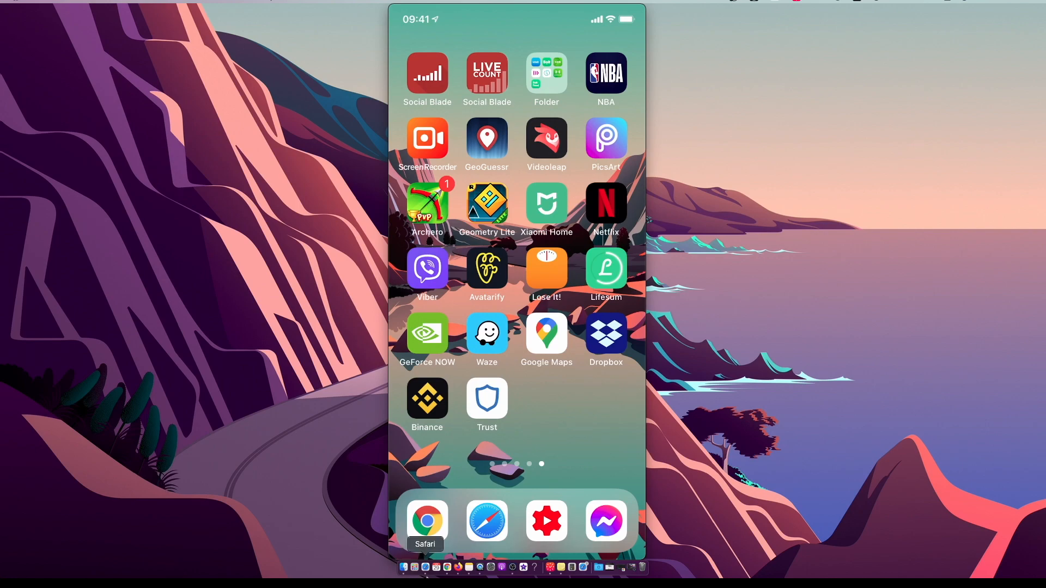